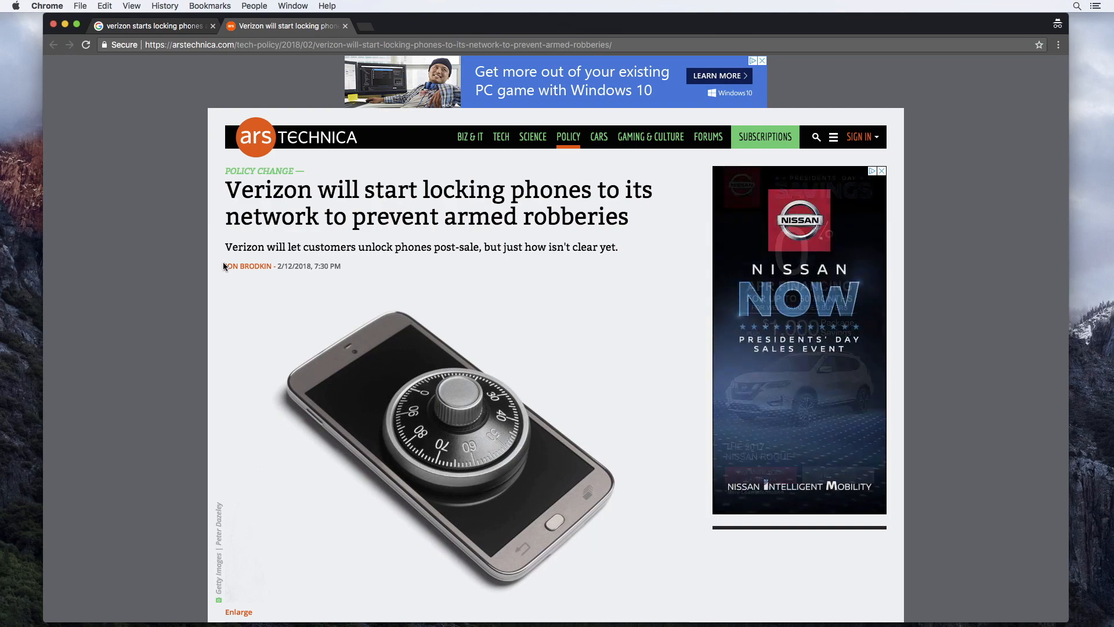
Switch to the Google results tab for 'verizon starts locking phones again'
{"action": "left_click", "coordinate": [153, 26]}
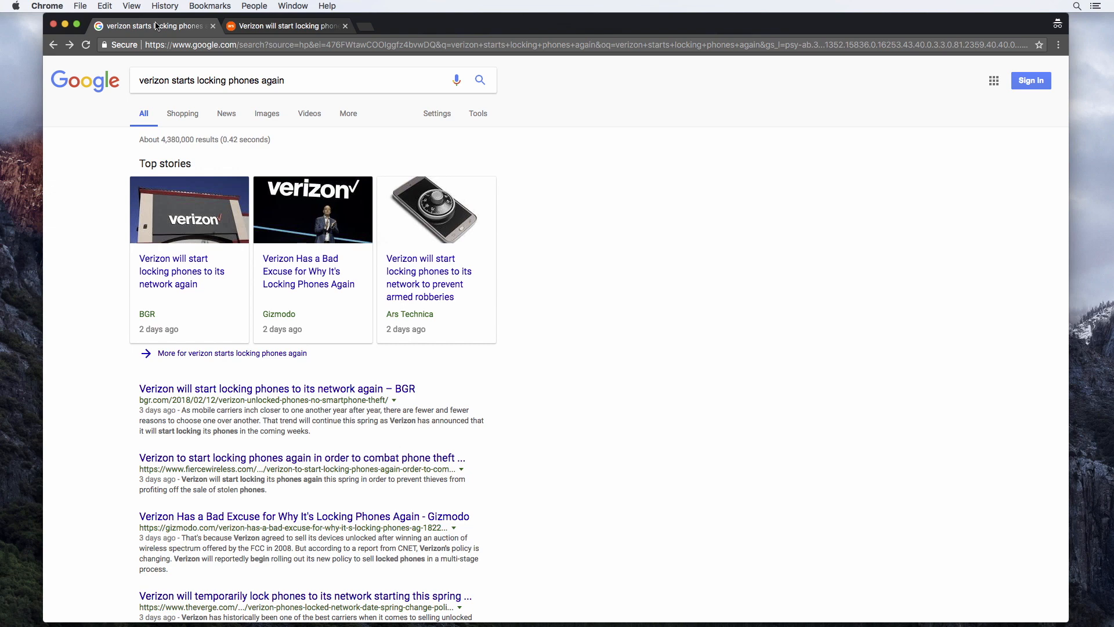
Return to the Ars Technica tab and scroll past the lock photo to the opening paragraphs
{"action": "left_click", "coordinate": [428, 277]}
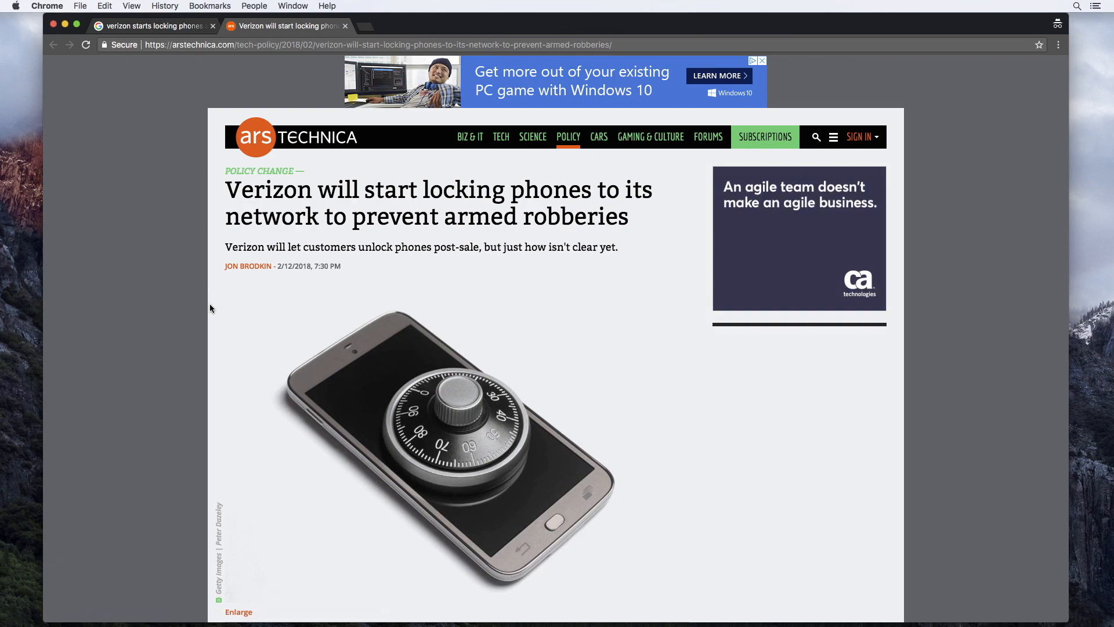
{"action": "scroll", "scroll_direction": "down", "scroll_amount": 3}
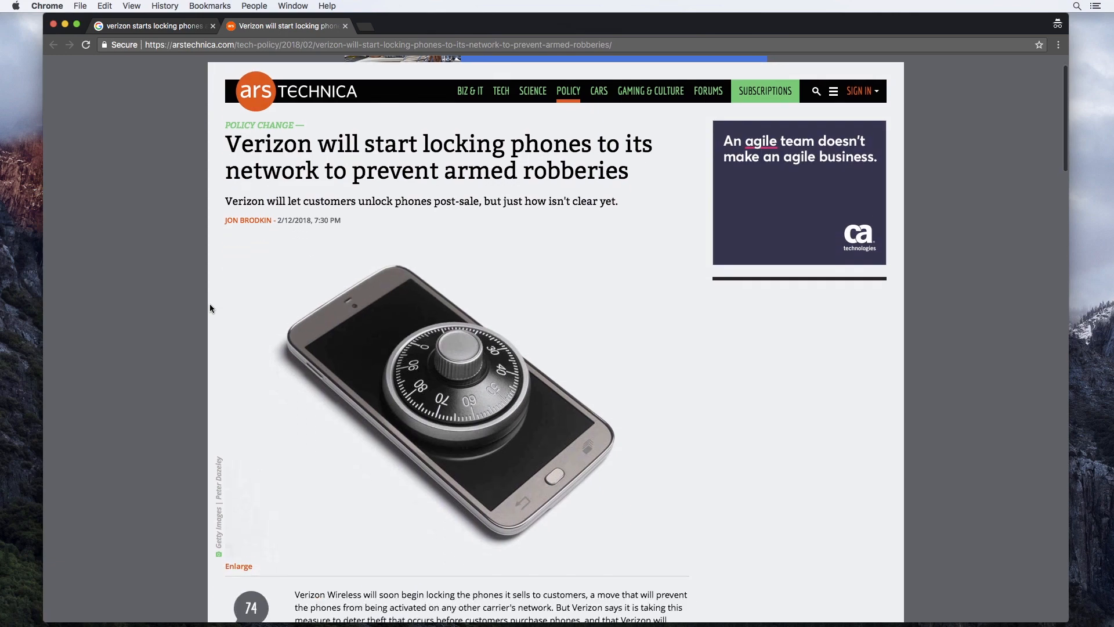
{"action": "scroll", "scroll_direction": "down", "scroll_amount": 3}
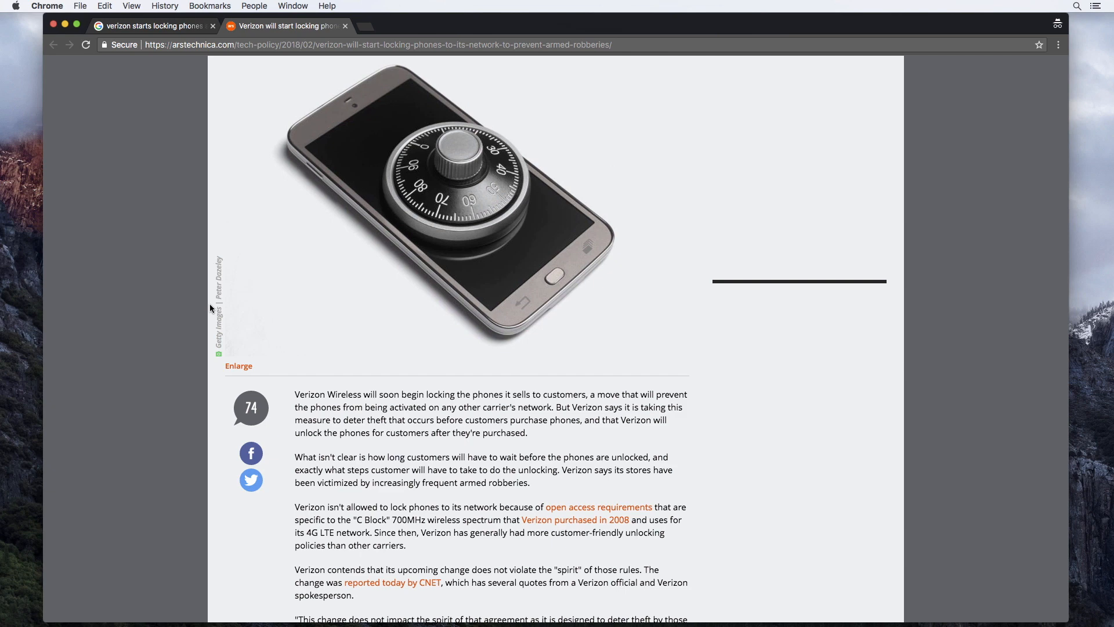
{"action": "scroll", "scroll_direction": "up", "scroll_amount": 3}
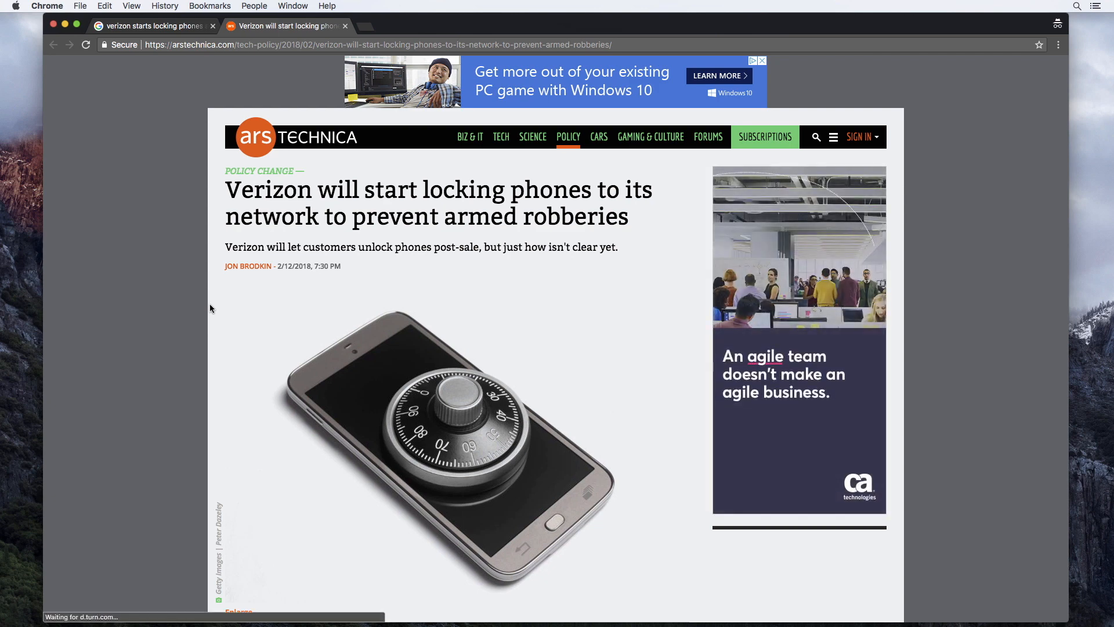
Scroll through the body paragraphs on open access rules, CNET's report and the Device Unlocking Policy quote
{"action": "scroll", "scroll_direction": "down", "scroll_amount": 3}
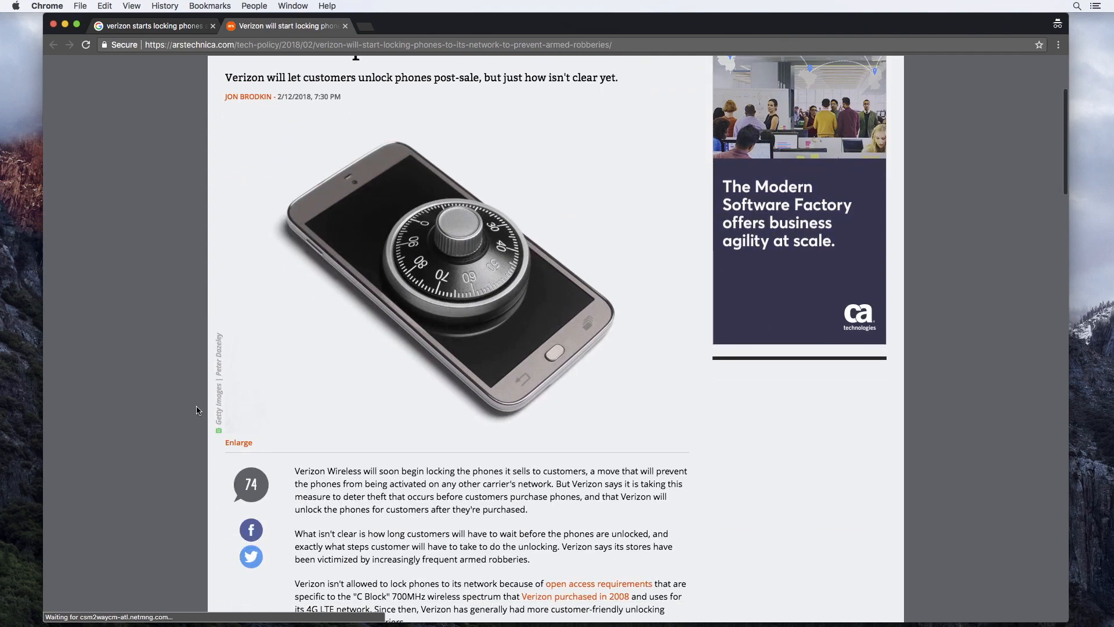
{"action": "scroll", "scroll_direction": "down", "scroll_amount": 3}
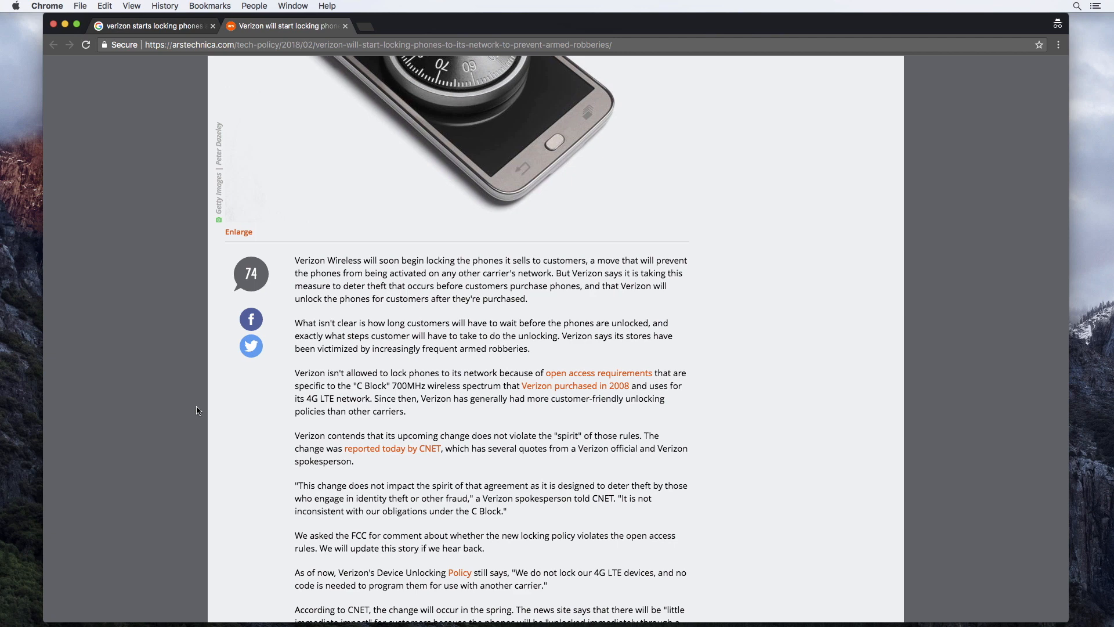
{"action": "scroll", "scroll_direction": "up", "scroll_amount": 3}
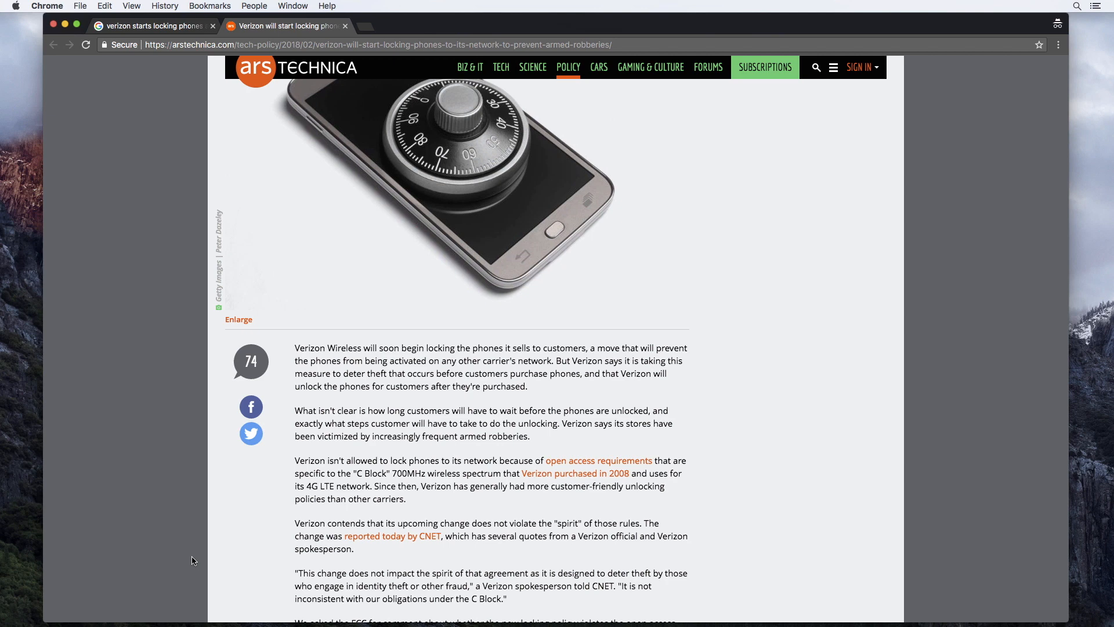
Scroll down to the 'According to CNET' paragraph on the spring rollout and software-update unlocking
{"action": "scroll", "scroll_direction": "down", "scroll_amount": 3}
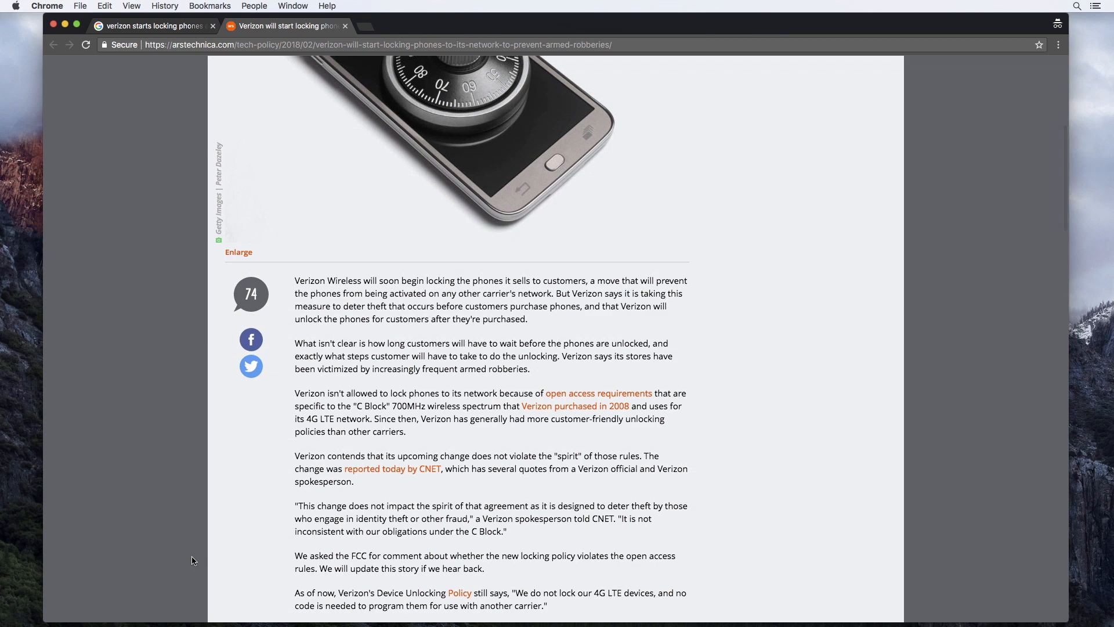
{"action": "scroll", "scroll_direction": "down", "scroll_amount": 3}
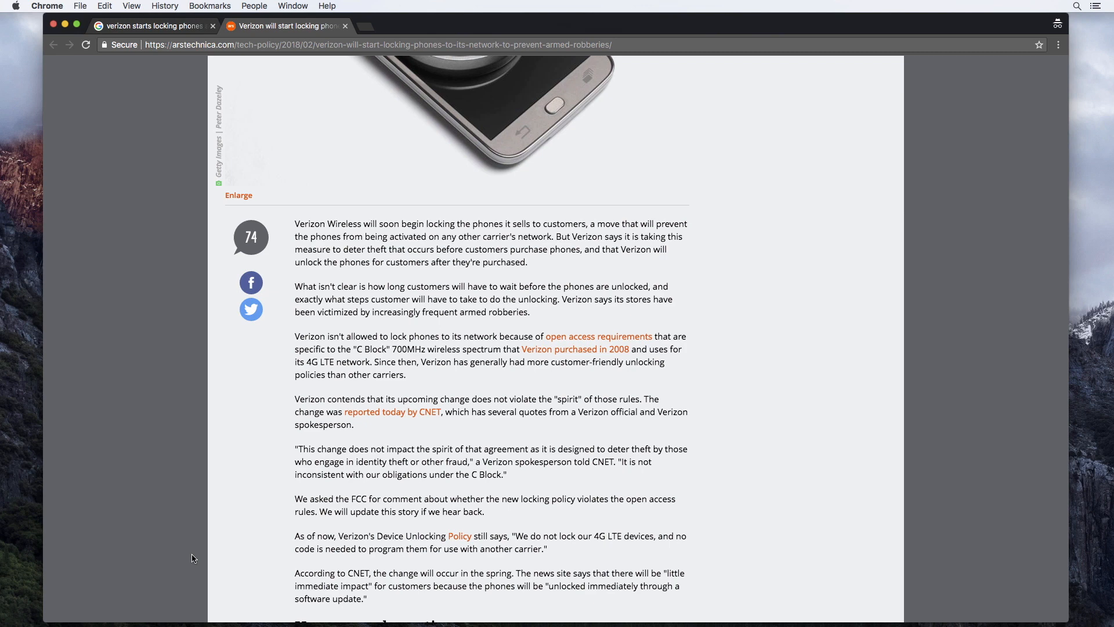
{"action": "mouse_move", "coordinate": [147, 220]}
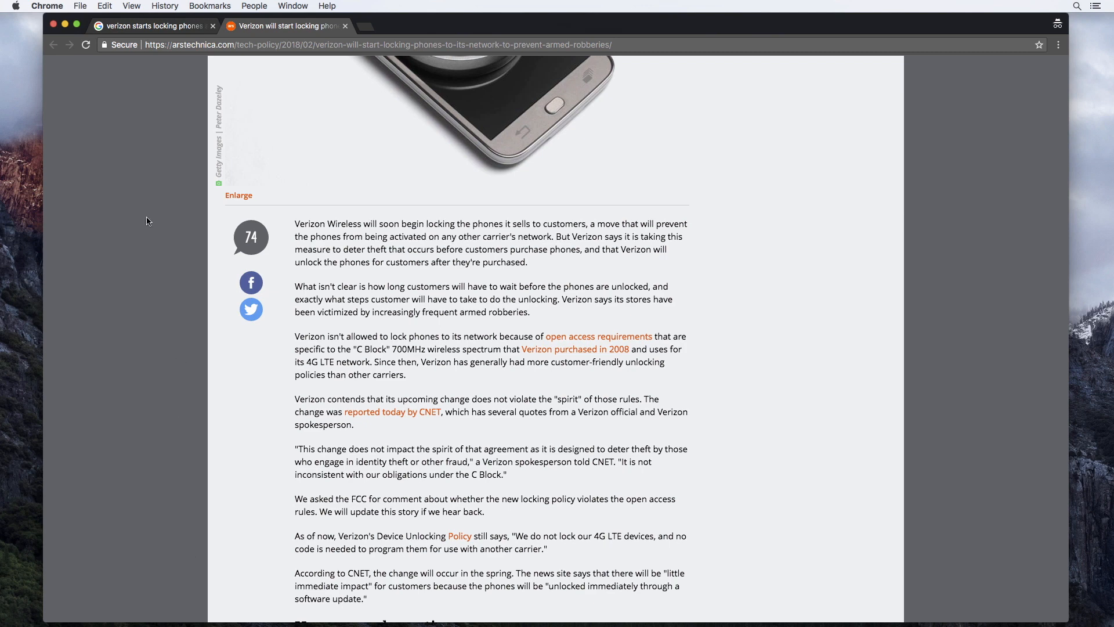
Return to the Google results and scroll past the BGR, Gizmodo, The Verge and CNET links
{"action": "left_click", "coordinate": [150, 26]}
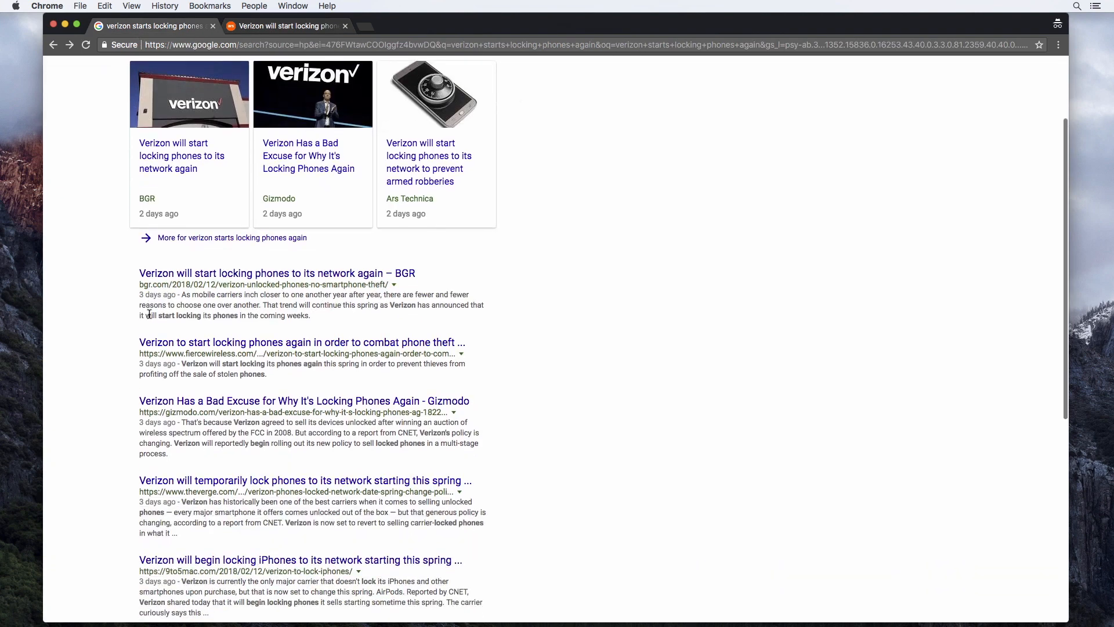
{"action": "scroll", "scroll_direction": "down", "scroll_amount": 3}
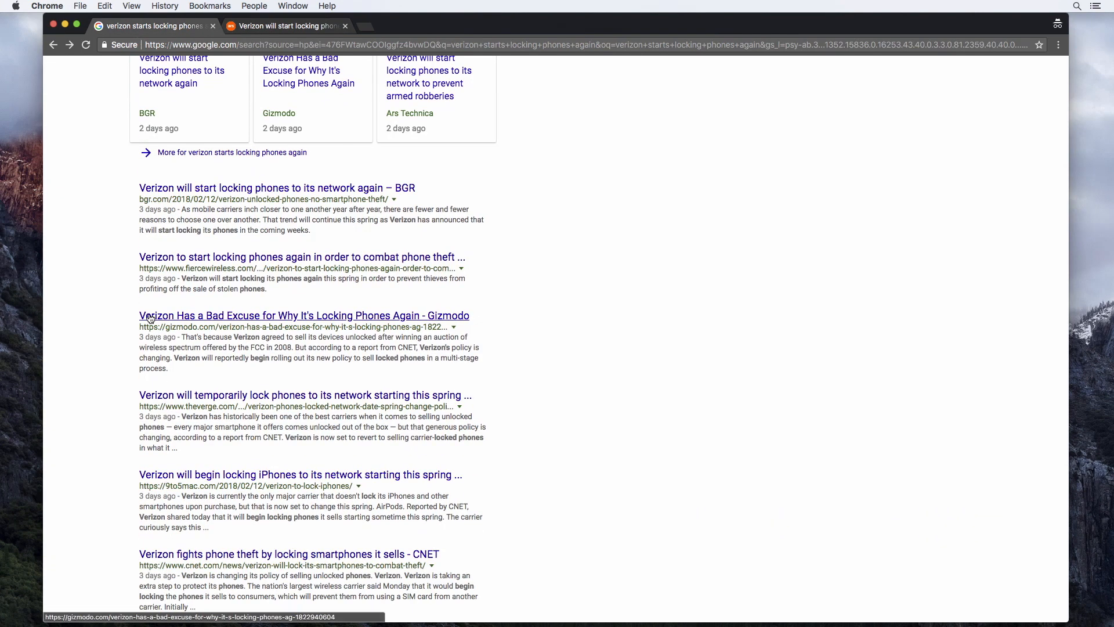
{"action": "scroll", "scroll_direction": "down", "scroll_amount": 3}
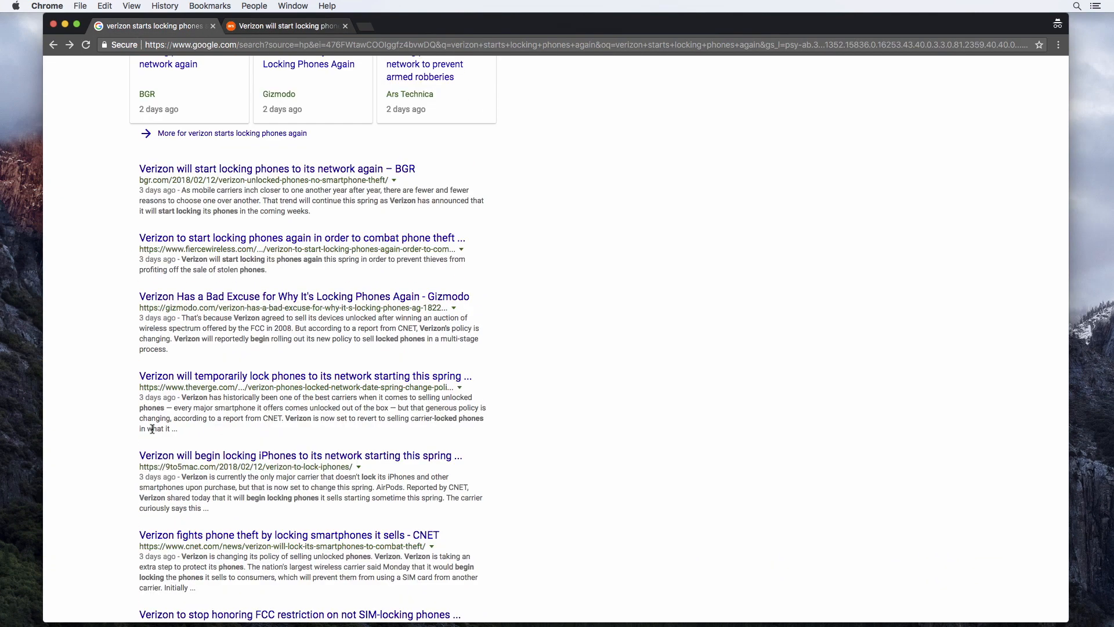